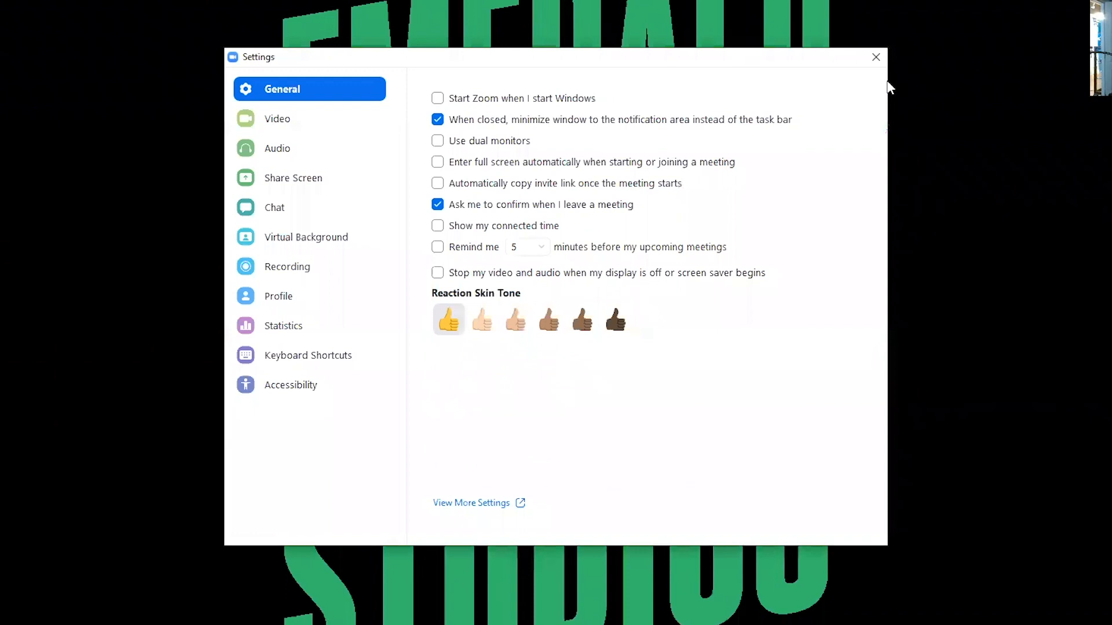
mouse_move(311, 122)
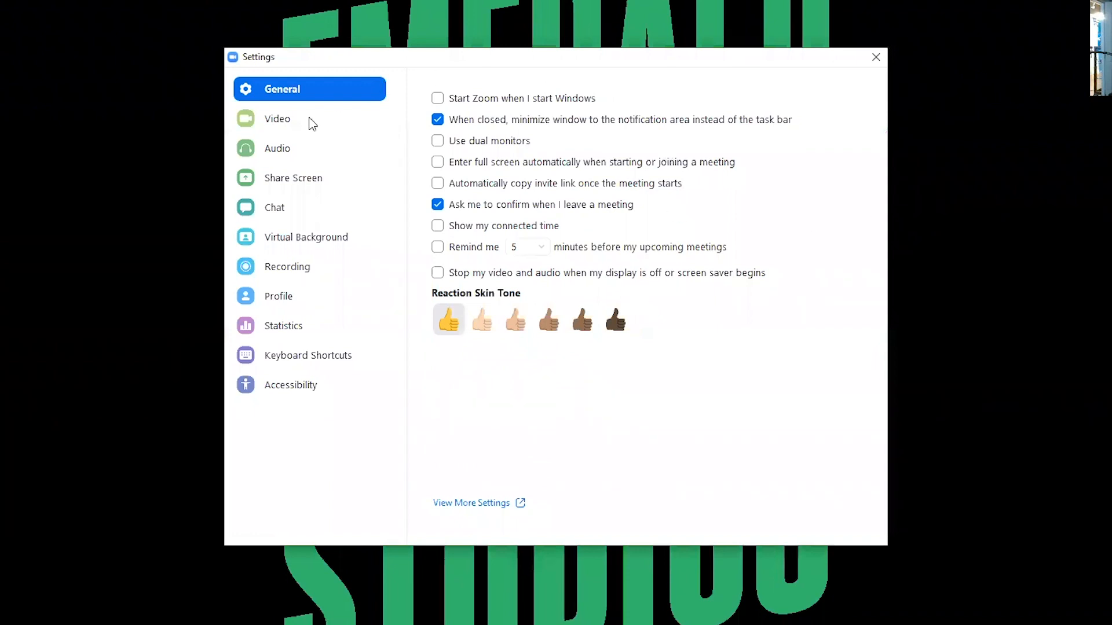
mouse_move(277, 148)
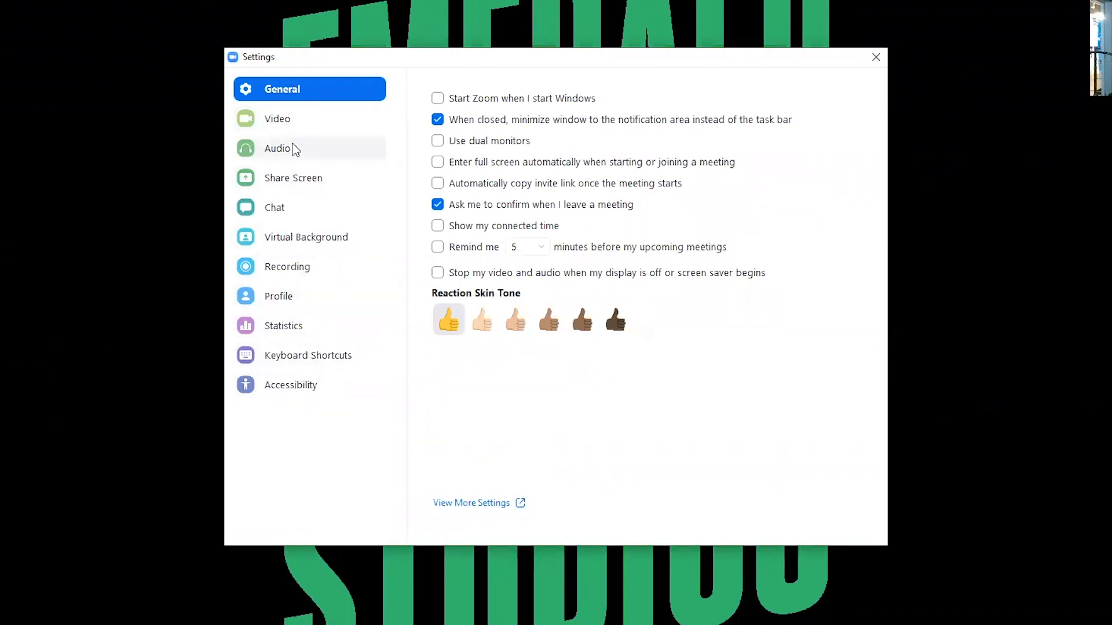
mouse_move(277, 118)
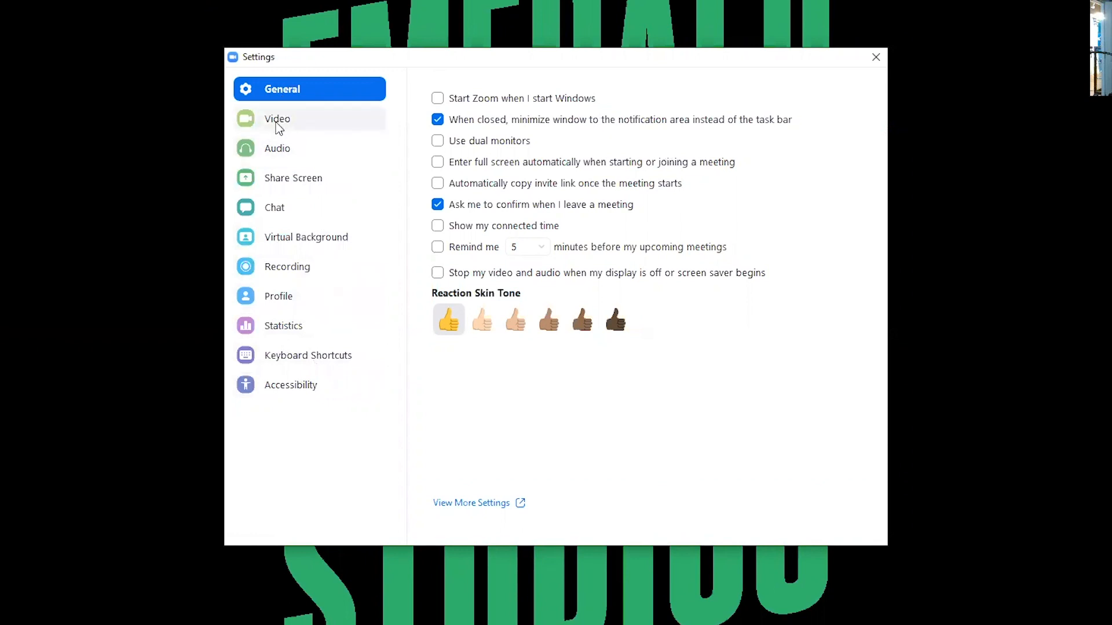
Enable 'Touch up my appearance' in the Video settings, toggling it to compare the smoothed image
left_click(277, 118)
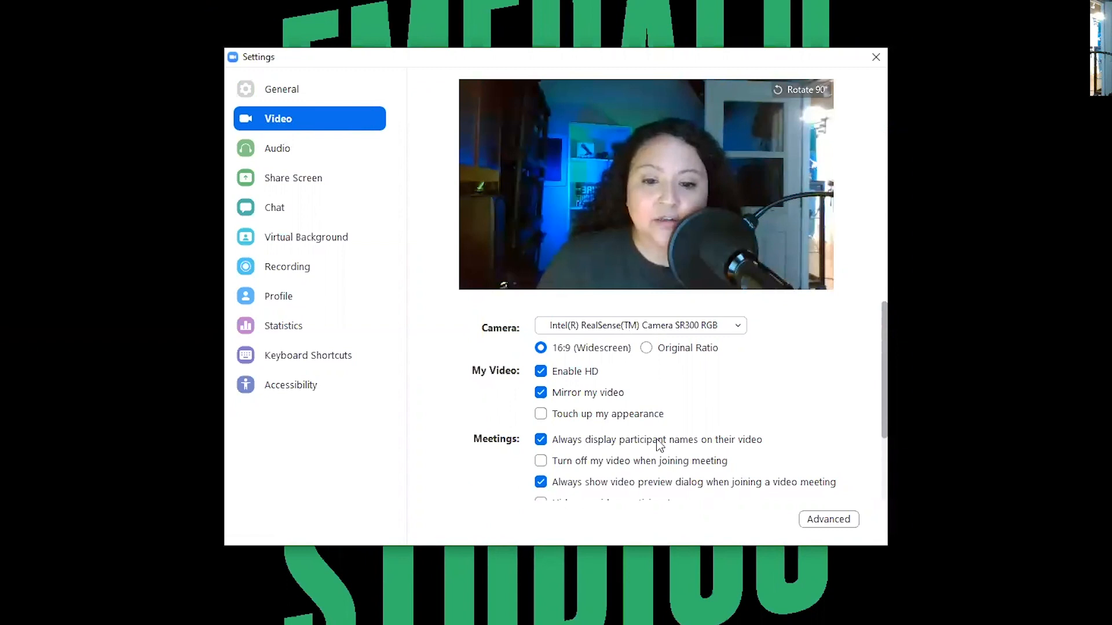
mouse_move(608, 351)
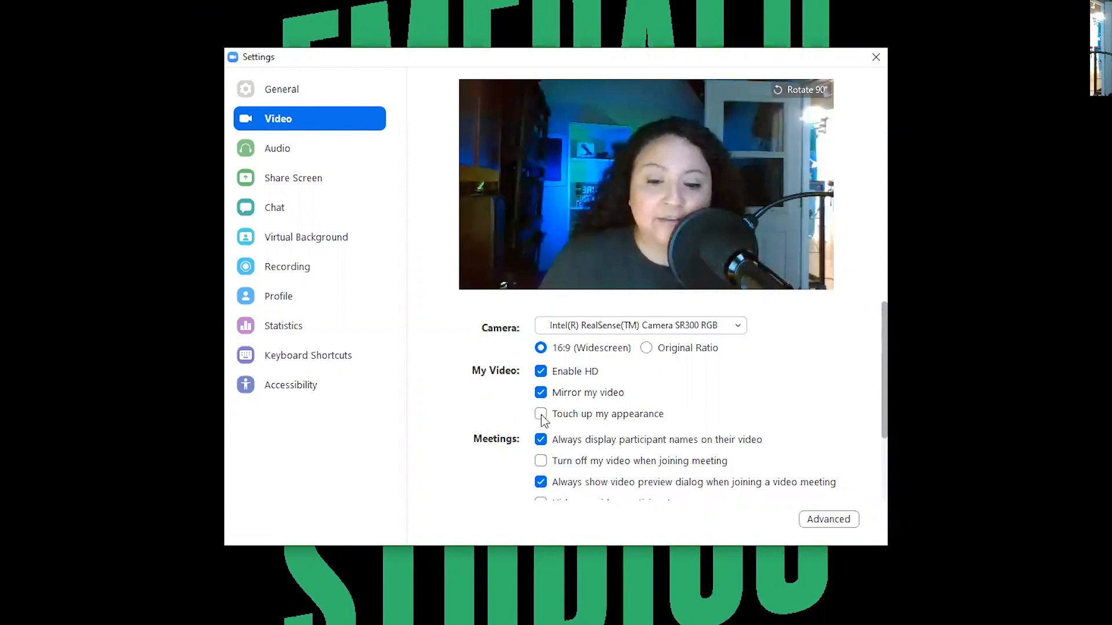
left_click(541, 415)
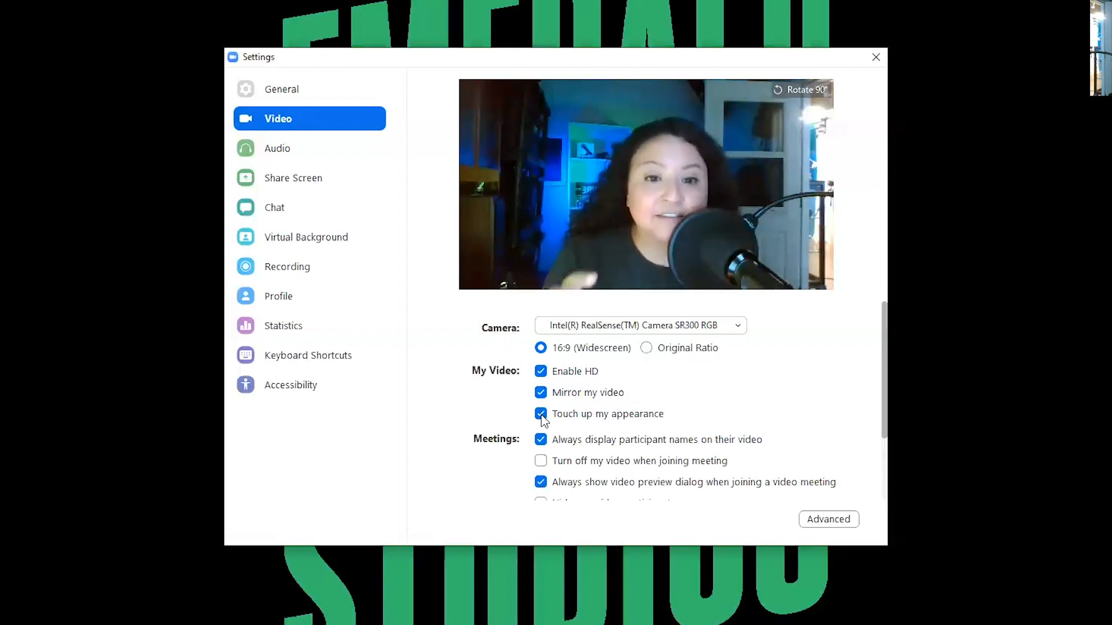
left_click(540, 414)
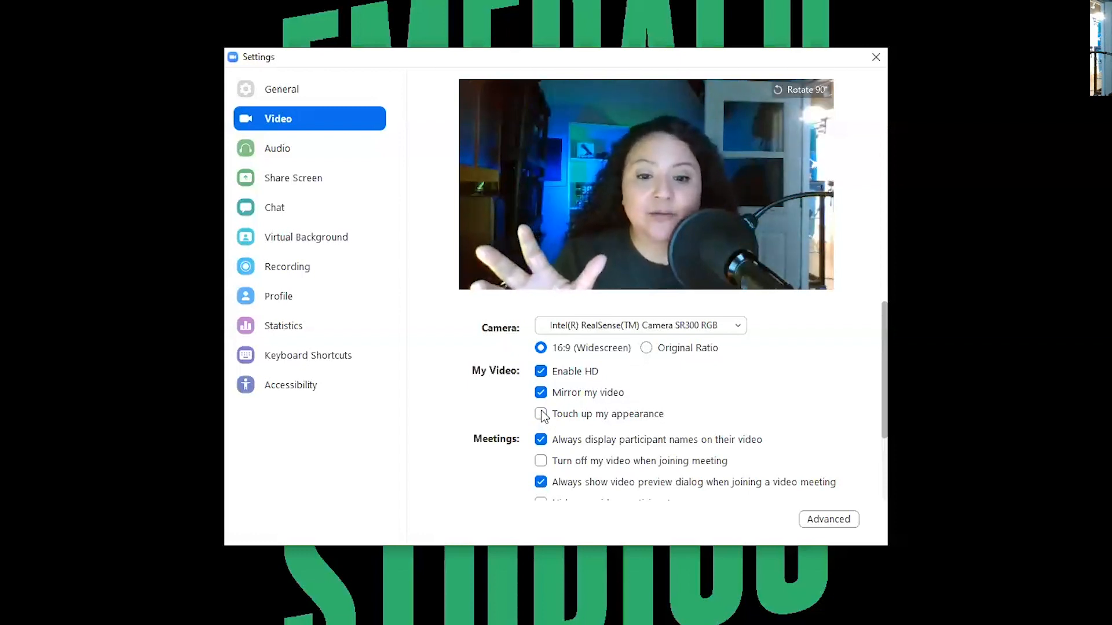
left_click(540, 415)
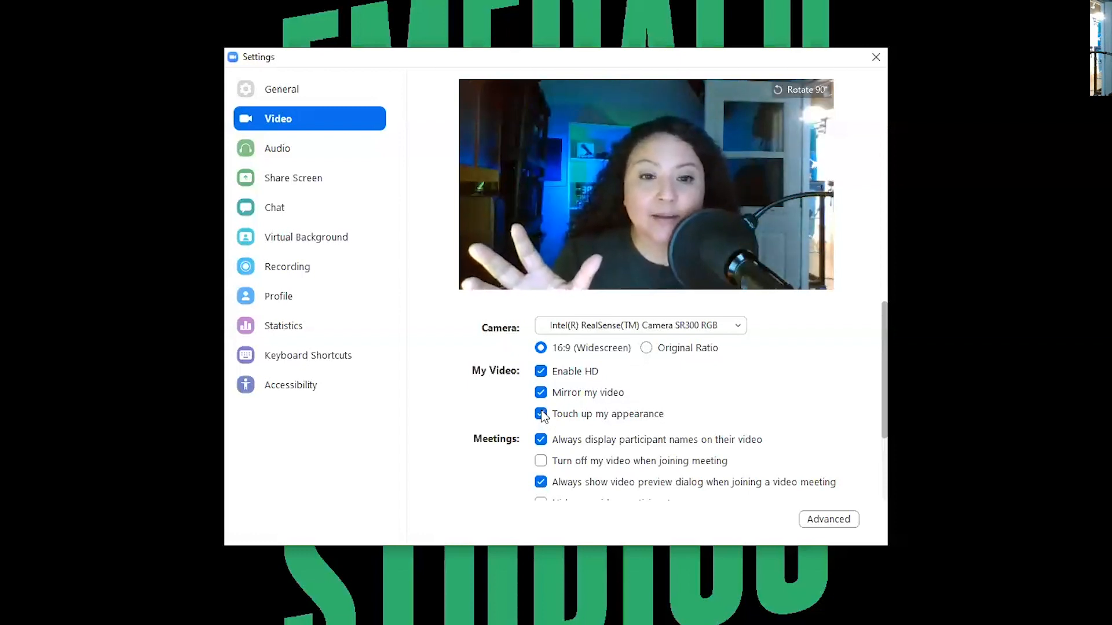